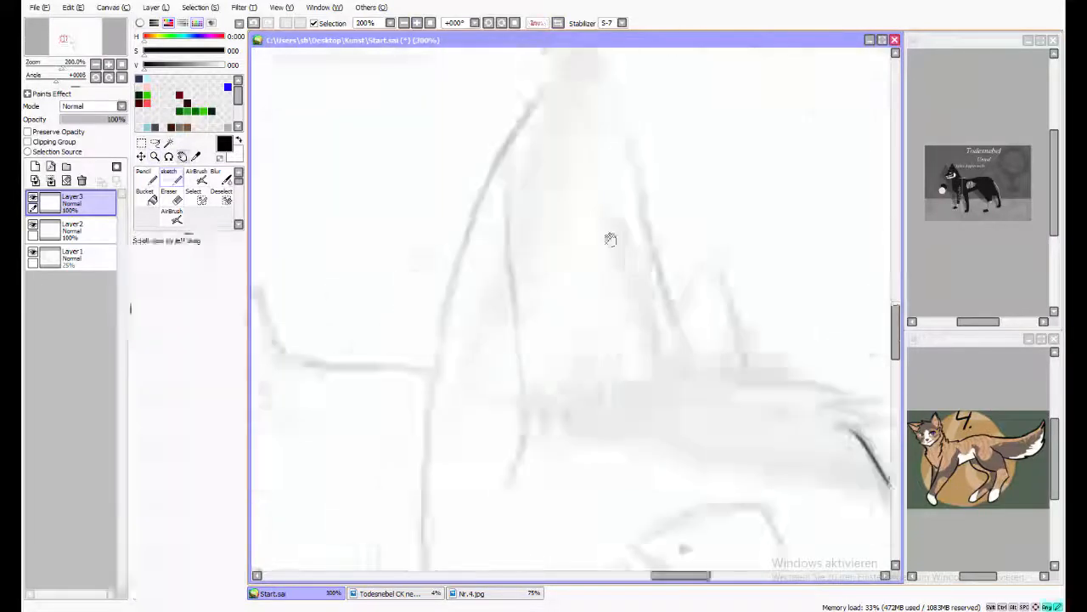
Step: Ink the sketch on new layers and flat-fill the skull-masked wolf, grey wolf and cat
{"action": "left_click", "coordinate": [169, 180]}
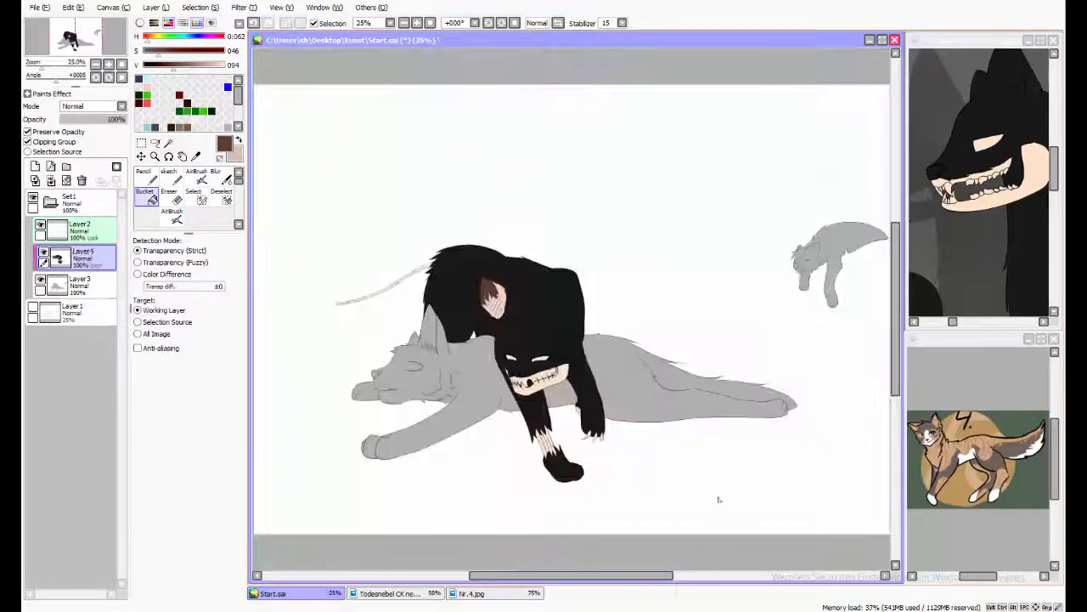
Step: Paint the lying wolf's brown and white fur and pink tongue on clipping layers
{"action": "left_click", "coordinate": [143, 175]}
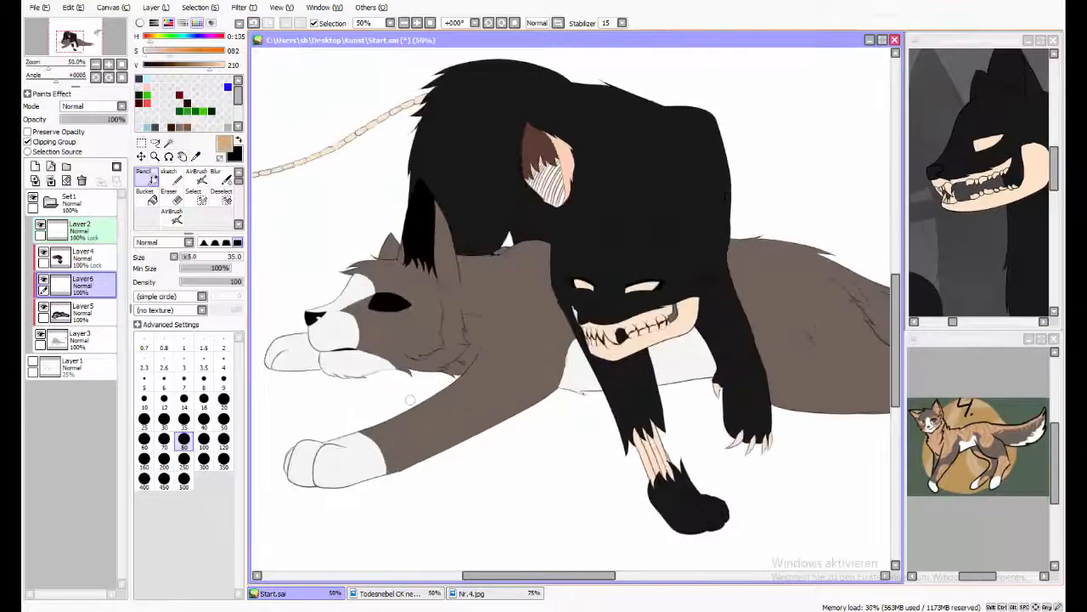
{"action": "left_click", "coordinate": [154, 157]}
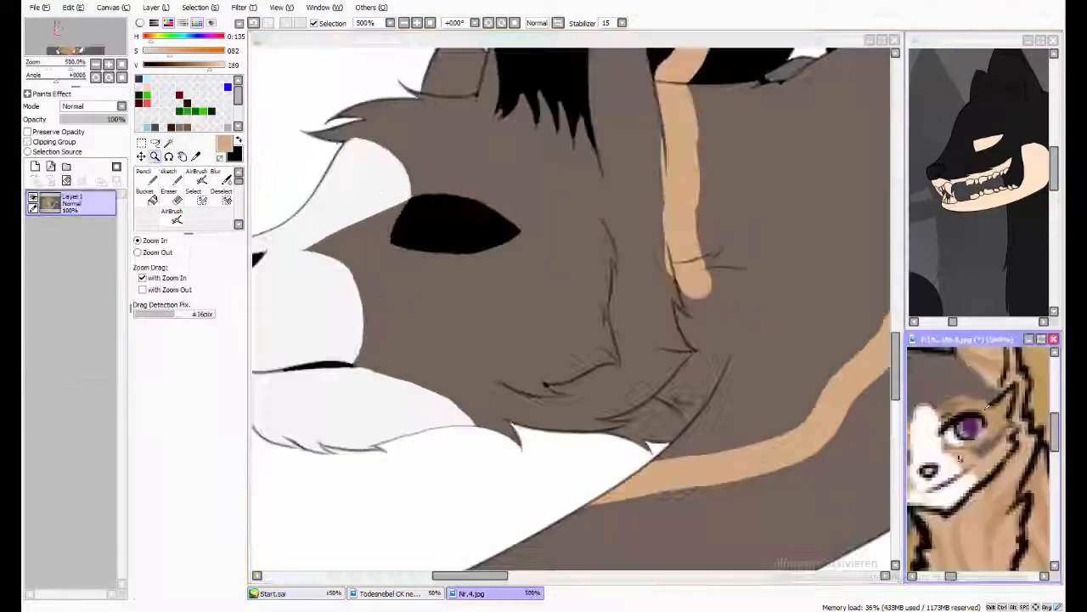
{"action": "left_click", "coordinate": [144, 175]}
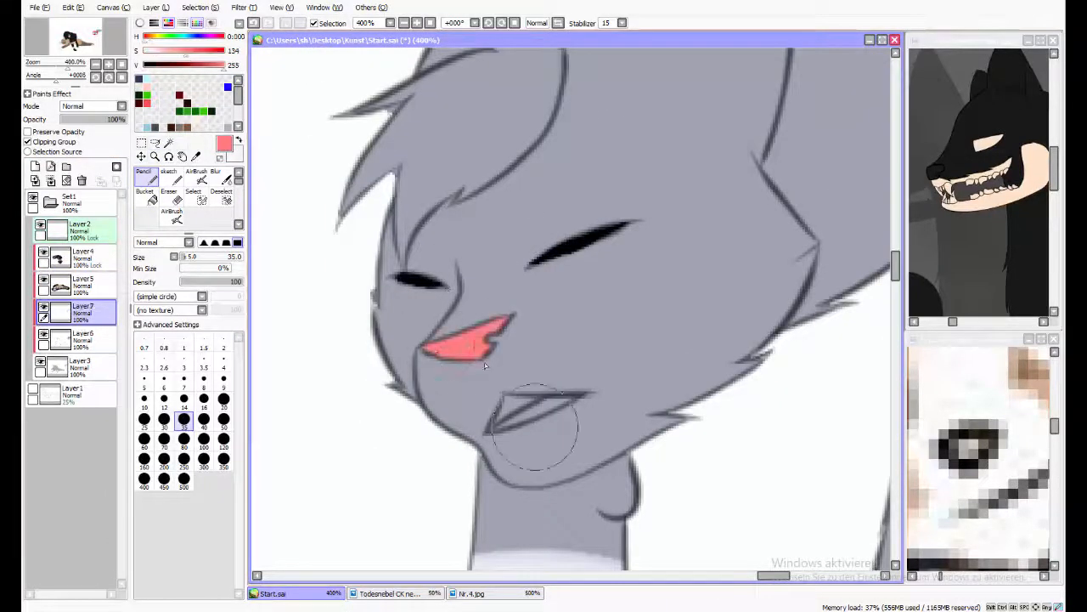
{"action": "left_click", "coordinate": [168, 178]}
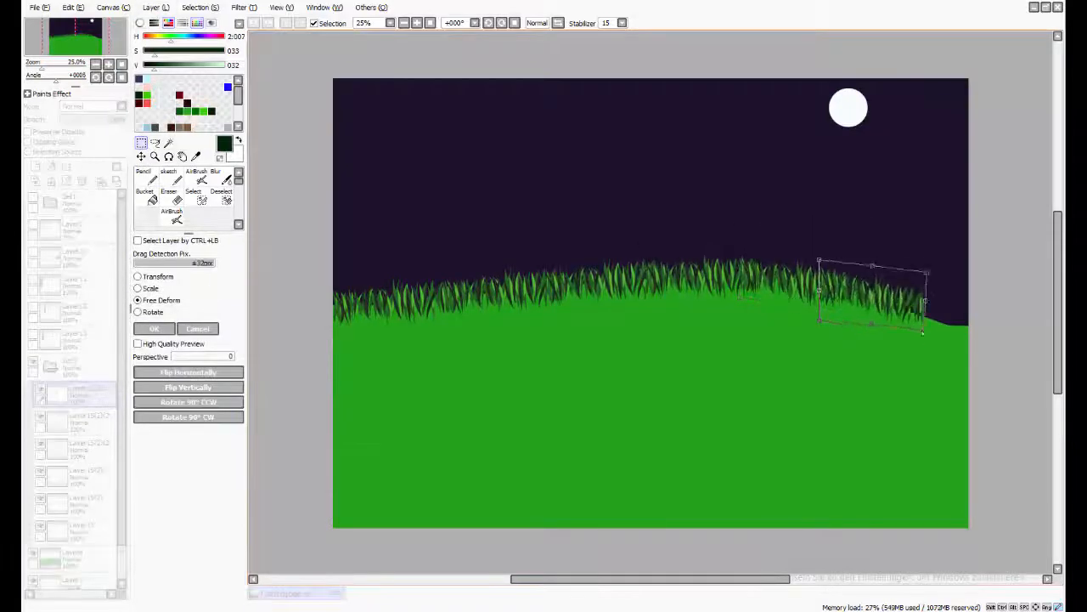
Step: Fill the dark sky and paint the white moon and grassy hill
{"action": "left_click", "coordinate": [154, 328]}
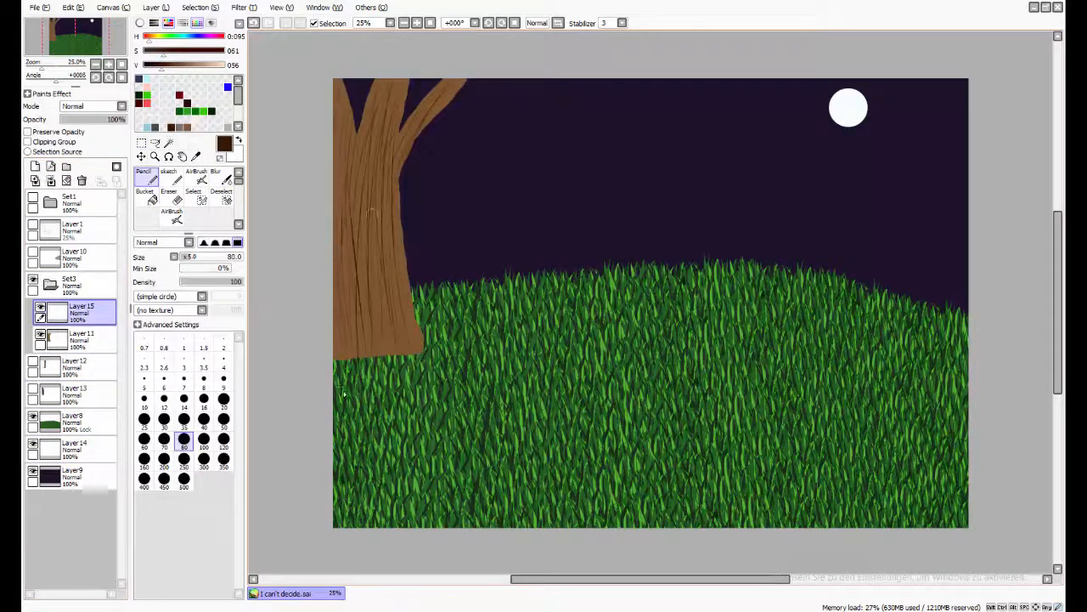
{"action": "left_click", "coordinate": [216, 174]}
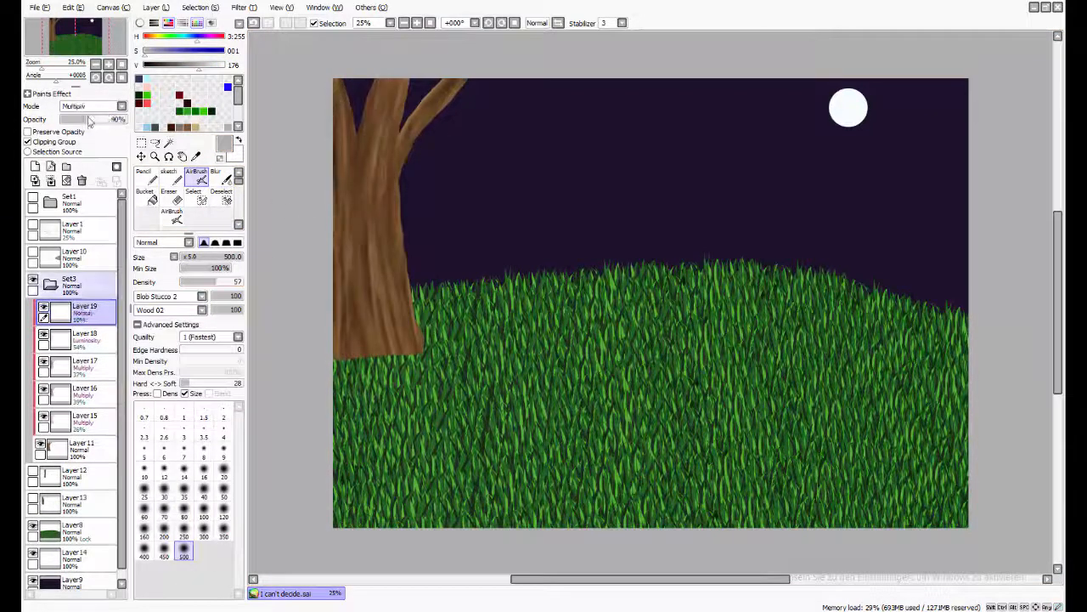
{"action": "left_click", "coordinate": [216, 174]}
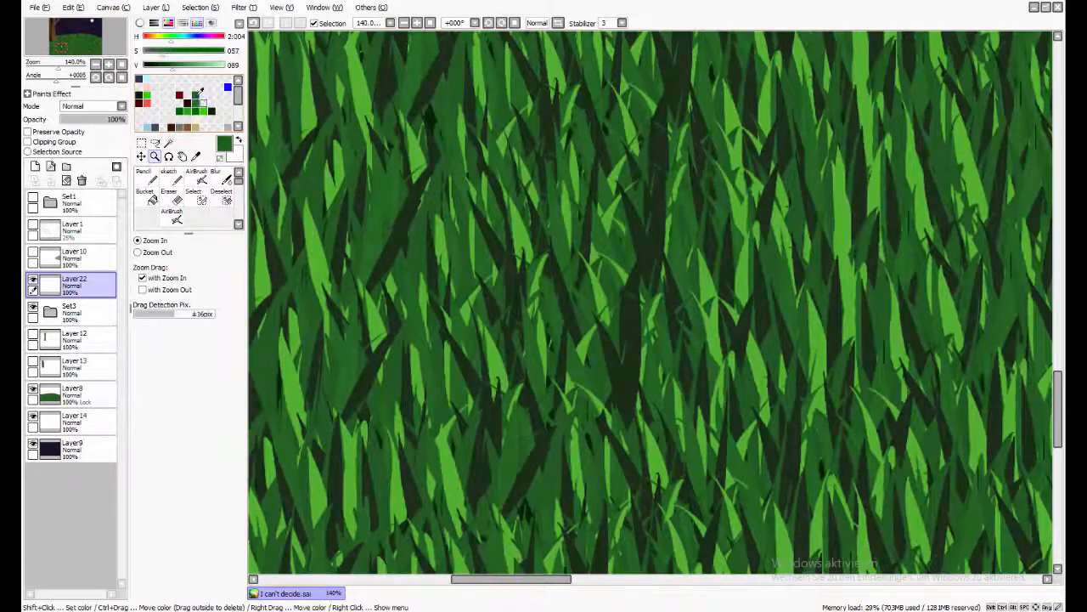
Step: Draw two brown tree trunks and airbrush their shading
{"action": "left_click", "coordinate": [143, 165]}
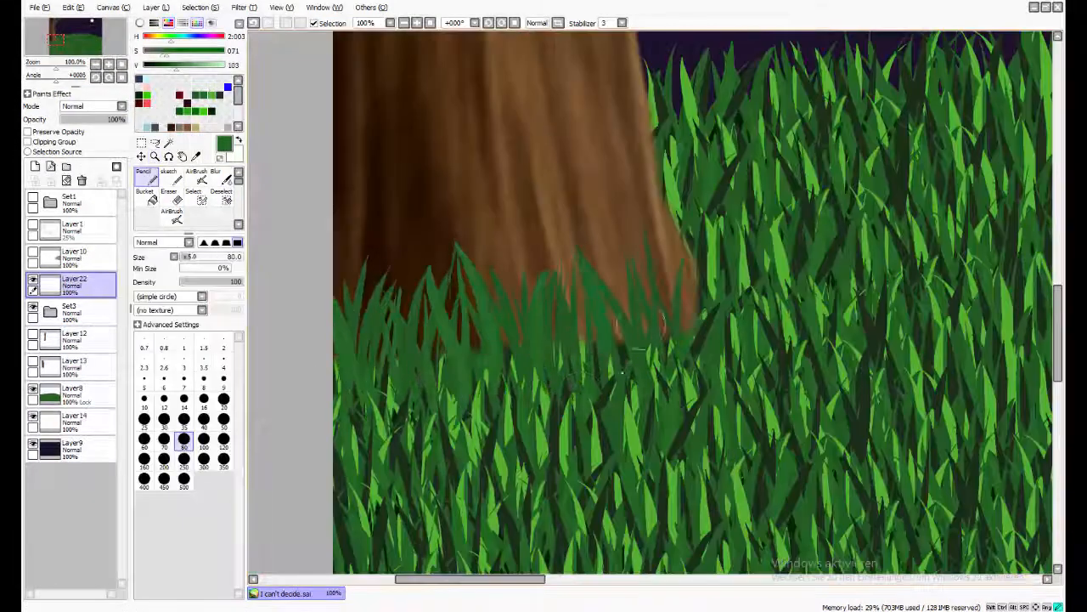
{"action": "left_click", "coordinate": [174, 180]}
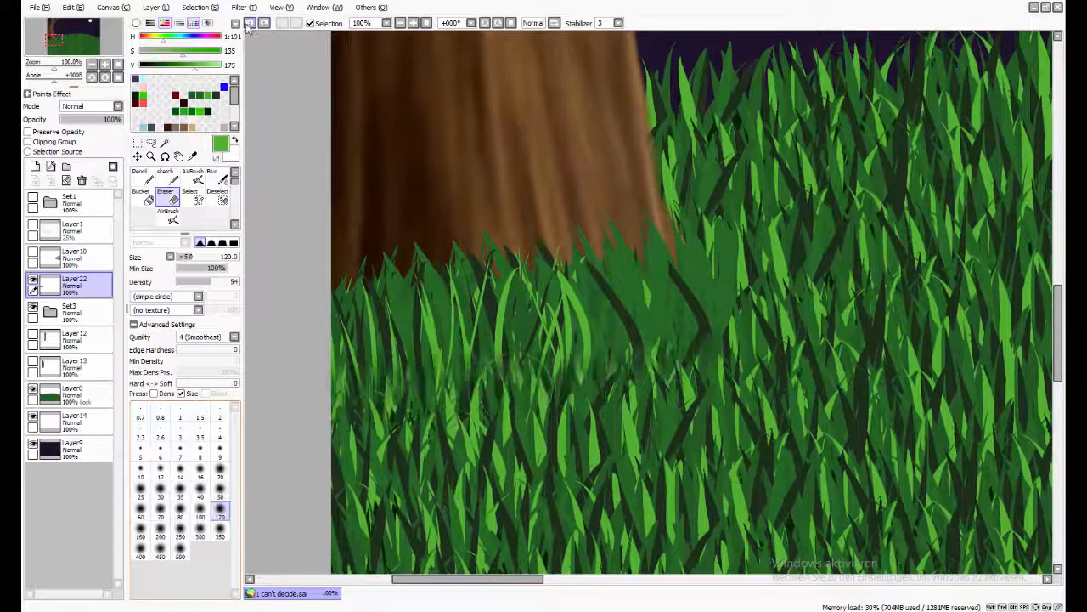
{"action": "left_click", "coordinate": [140, 175]}
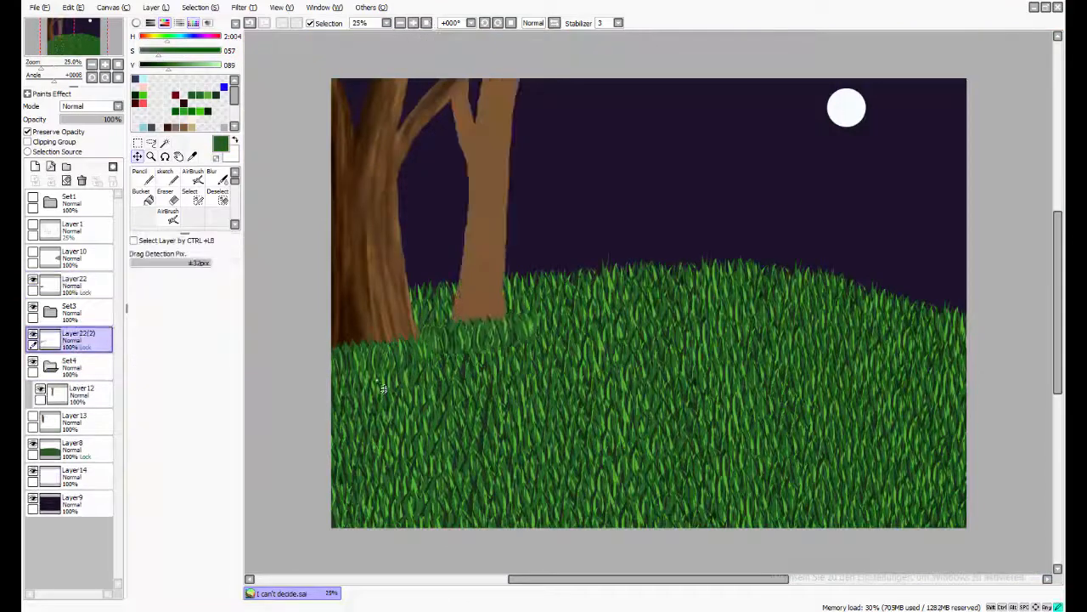
Step: Paint bark texture on clipped Multiply and Luminosity layers and draw a new trunk layer
{"action": "left_click", "coordinate": [140, 174]}
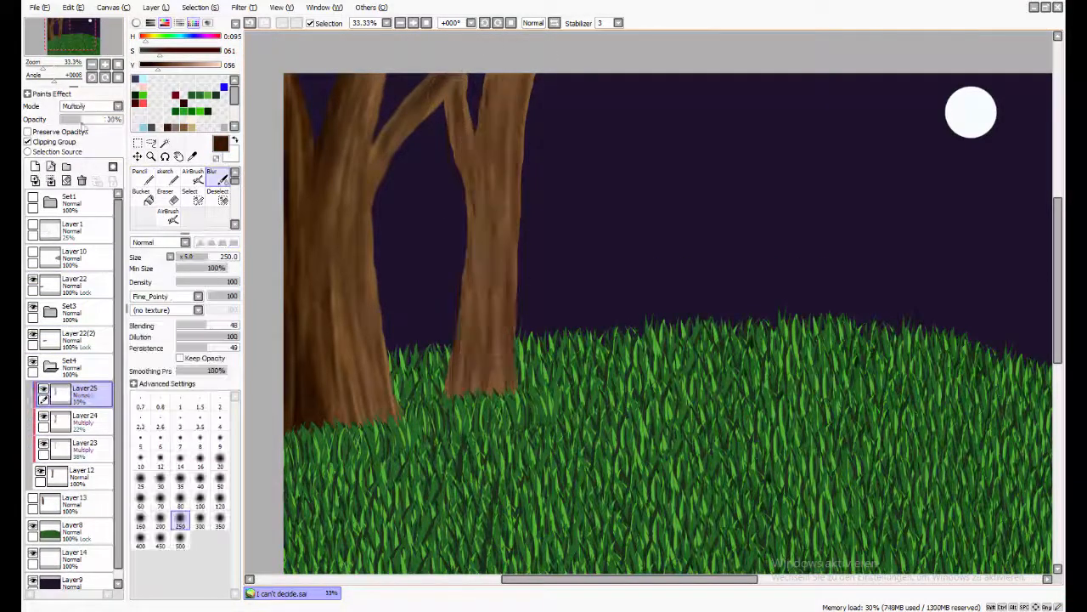
{"action": "left_click", "coordinate": [91, 105]}
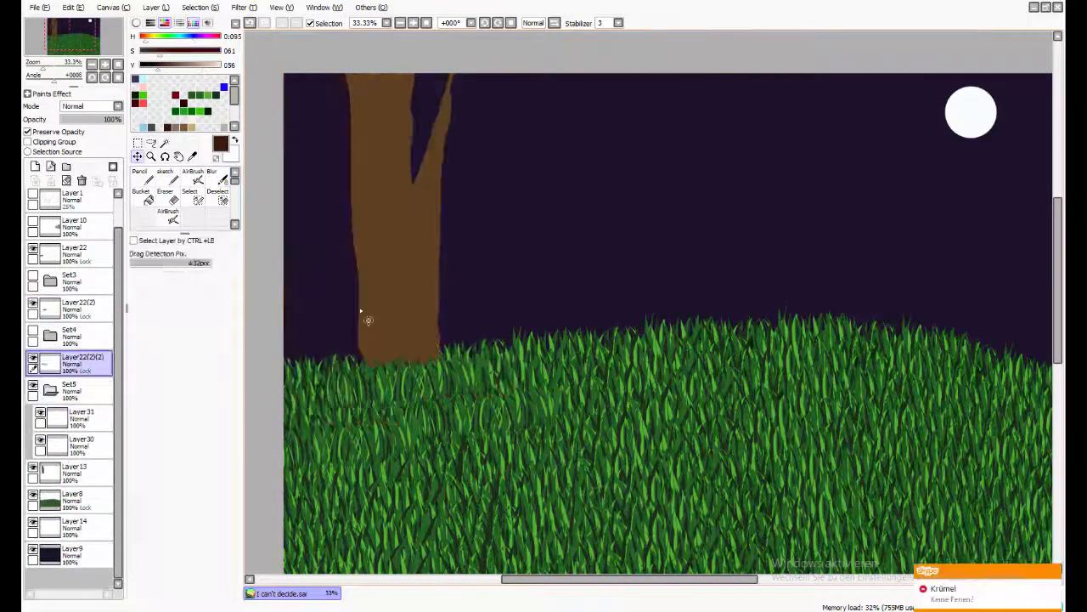
{"action": "left_click", "coordinate": [139, 177]}
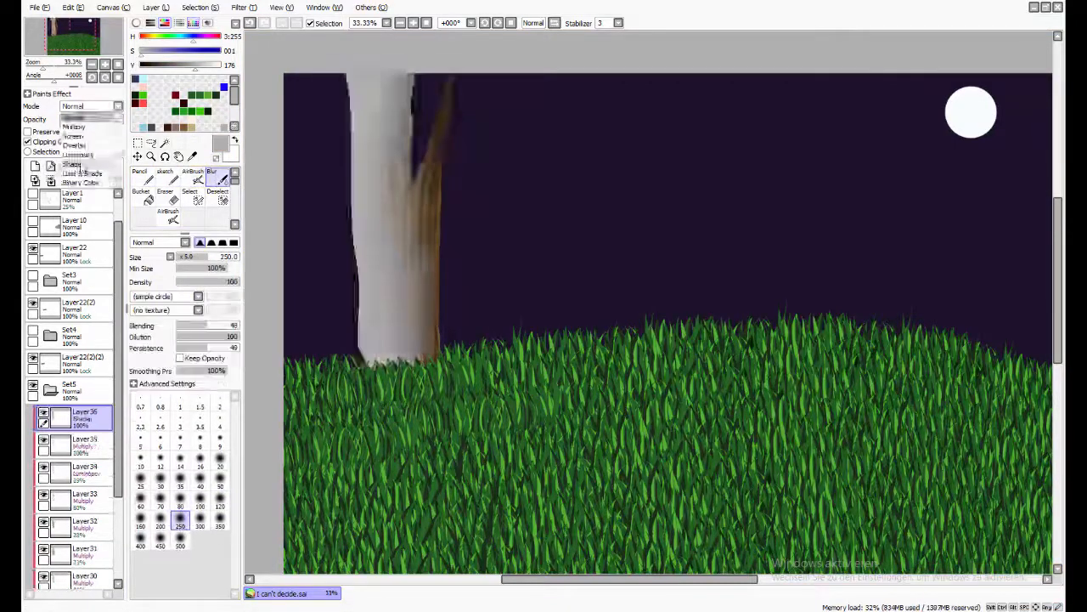
{"action": "left_click", "coordinate": [151, 157]}
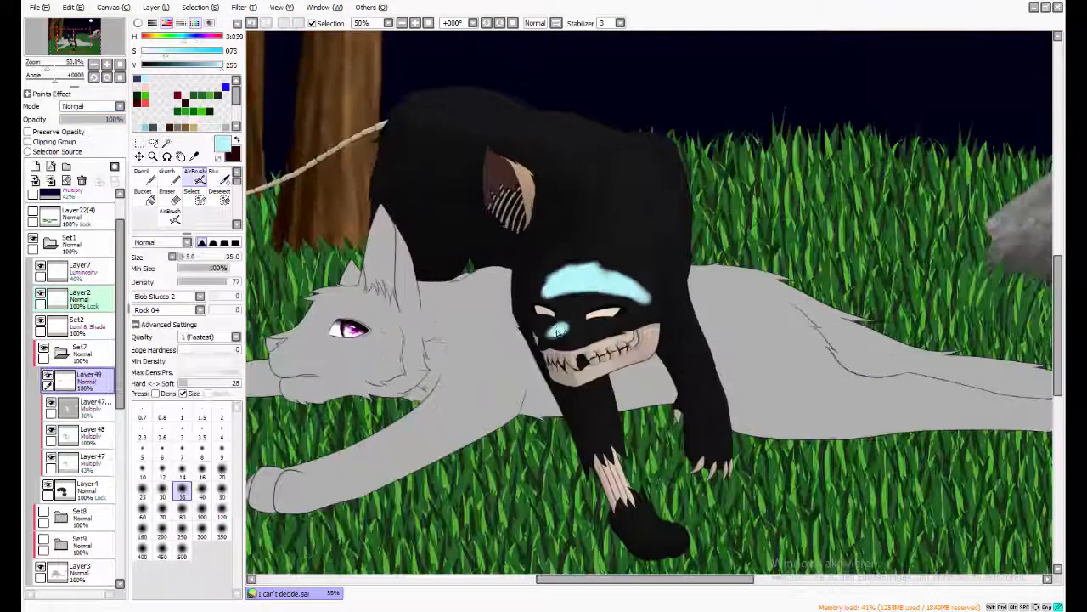
Step: Merge the wolves onto the background and paint the purple eye with a pale blue tear
{"action": "left_click", "coordinate": [214, 176]}
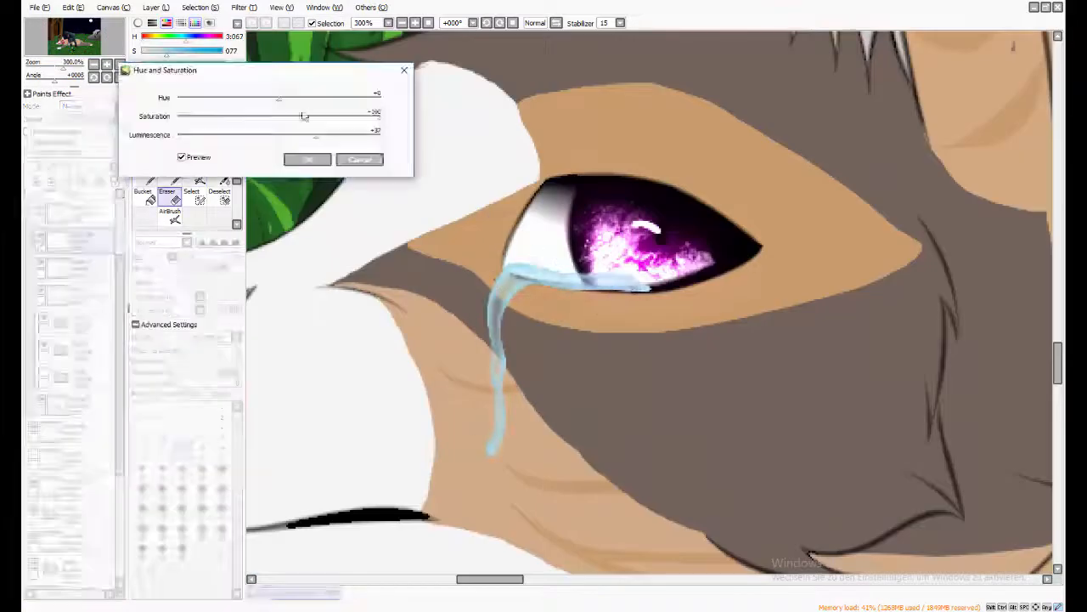
Step: Paint tan and brown patches on the lying wolf's face and foreleg using Magic Wand selections
{"action": "left_click", "coordinate": [306, 159]}
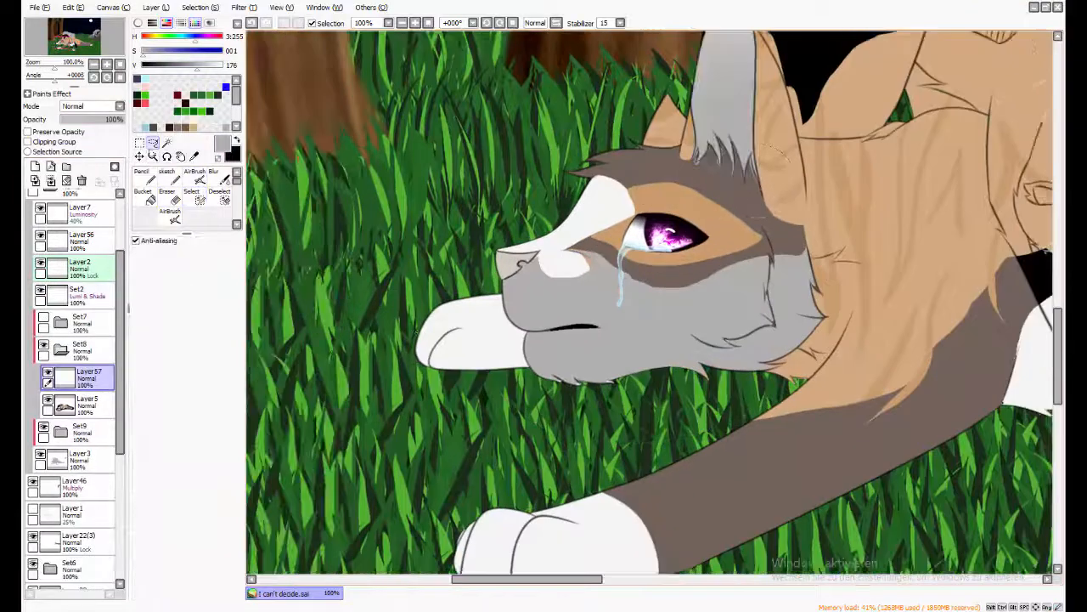
{"action": "left_click", "coordinate": [142, 178]}
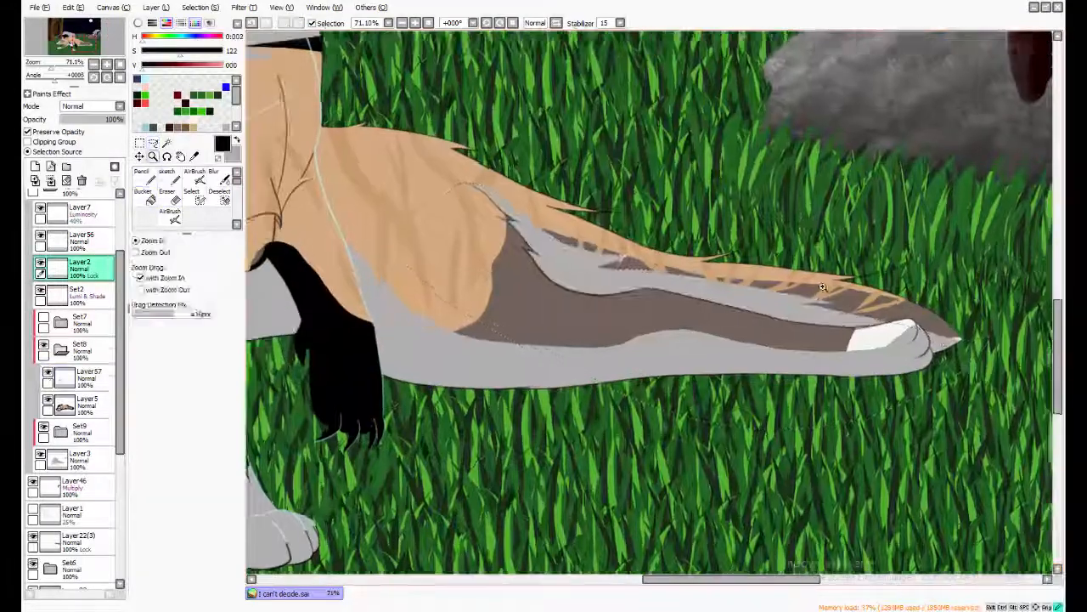
{"action": "left_click", "coordinate": [142, 175]}
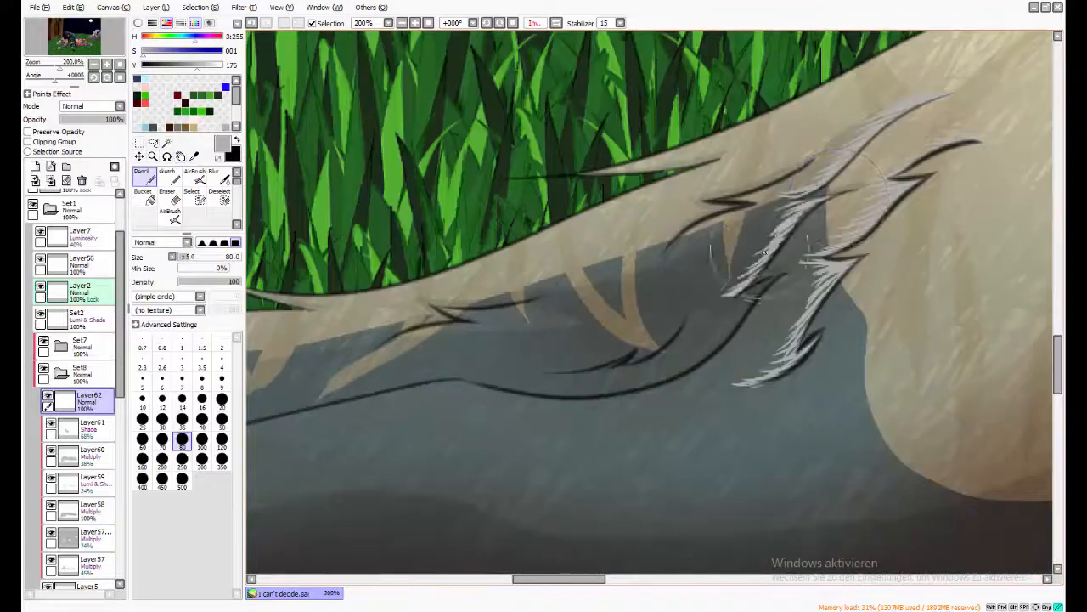
Step: Draw light blue glowing fur strands with the Pencil on a new layer
{"action": "left_click", "coordinate": [153, 157]}
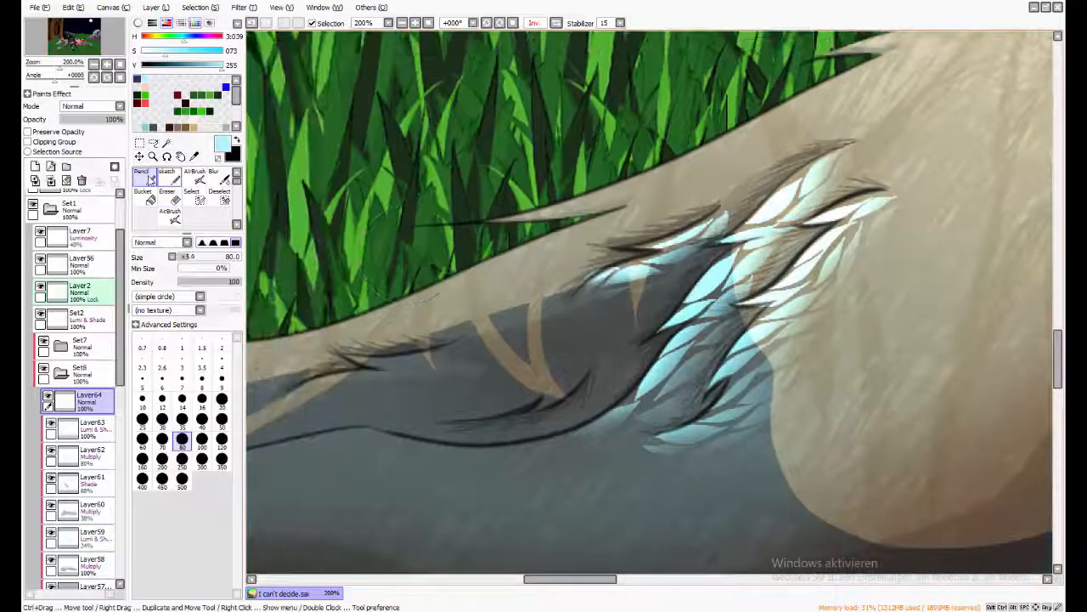
{"action": "left_click", "coordinate": [167, 176]}
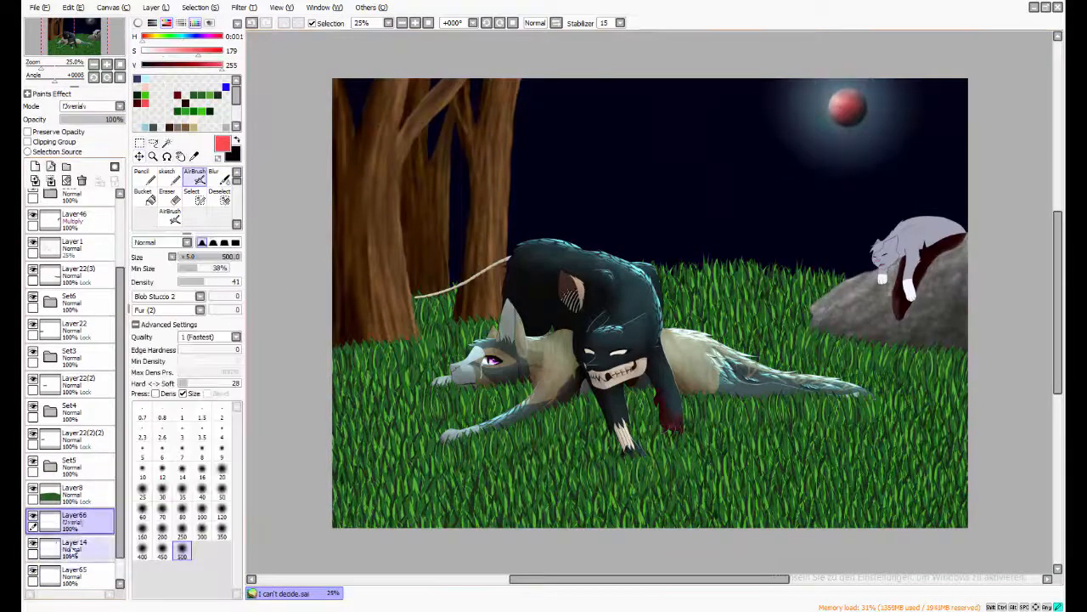
Step: Paint blue highlights on the Magic Wand-selected cat, then apply Filter > Hue and Saturation
{"action": "left_click", "coordinate": [142, 175]}
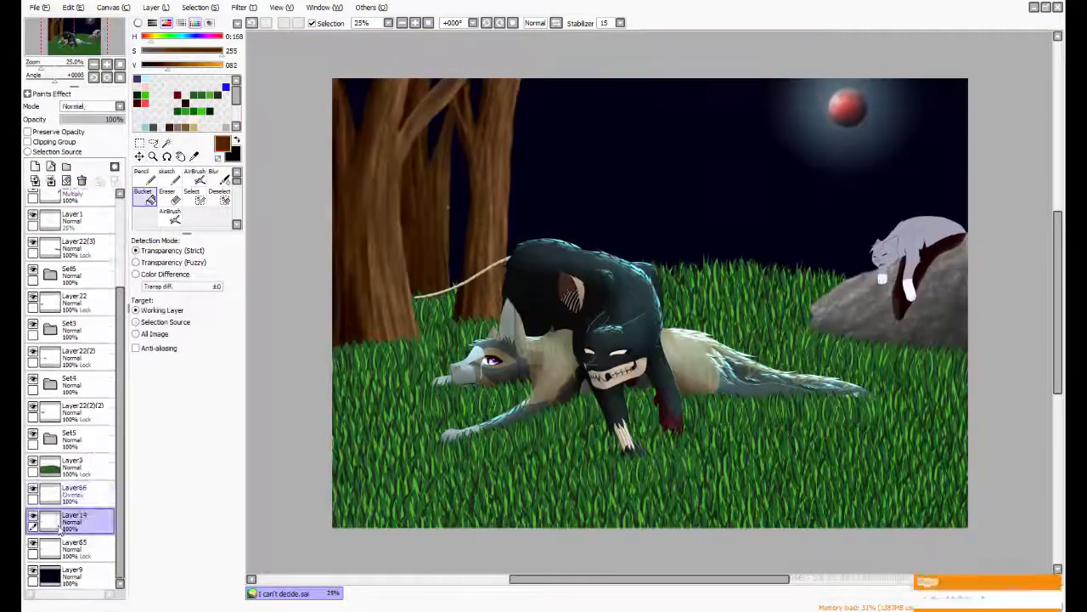
{"action": "left_click", "coordinate": [195, 176]}
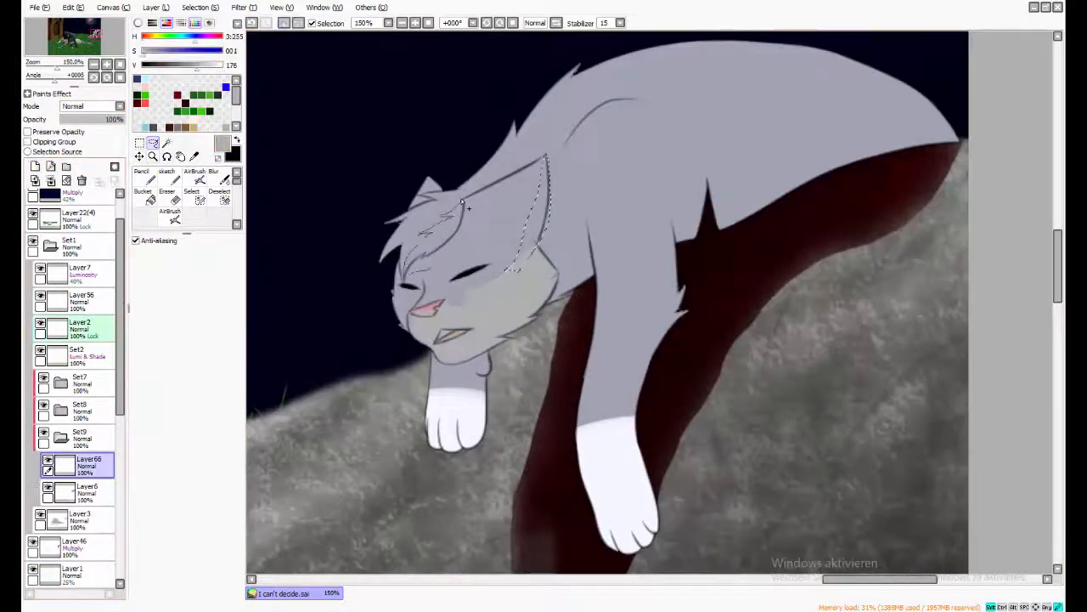
{"action": "left_click", "coordinate": [142, 185]}
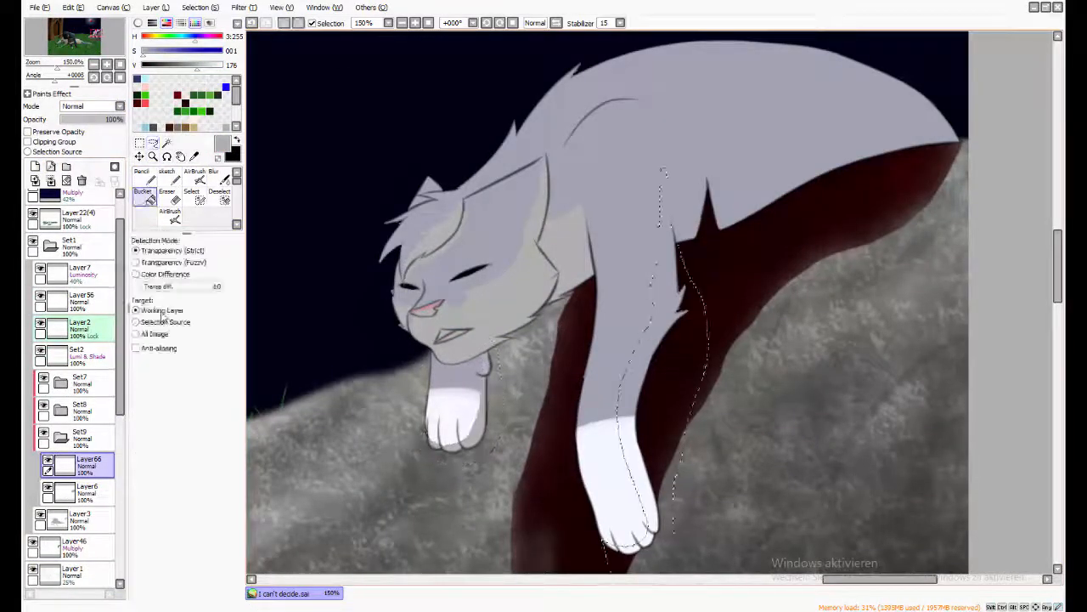
{"action": "left_click", "coordinate": [153, 156]}
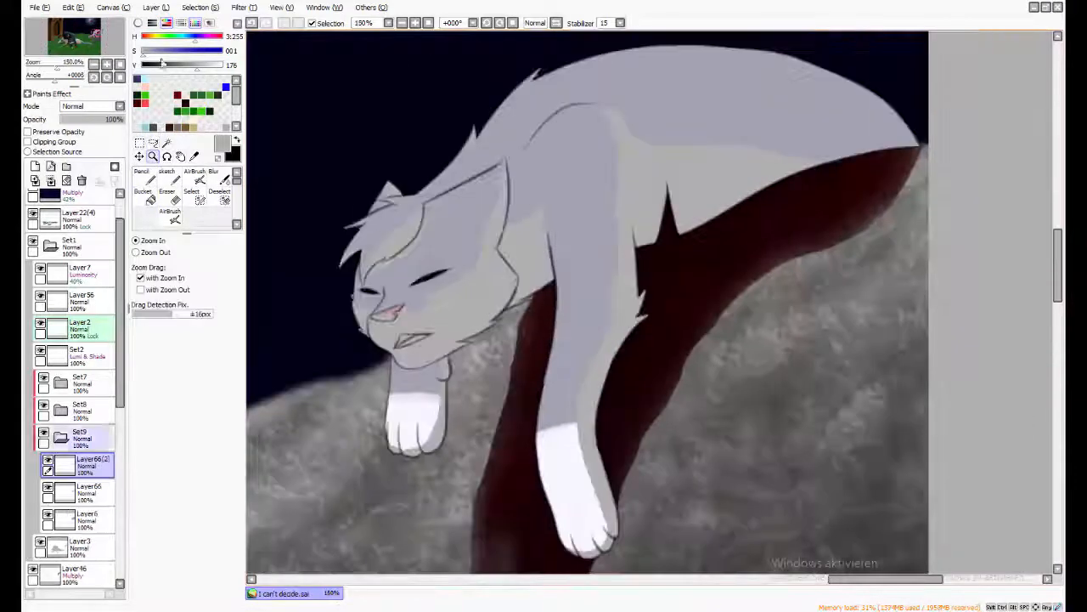
{"action": "left_click", "coordinate": [195, 176]}
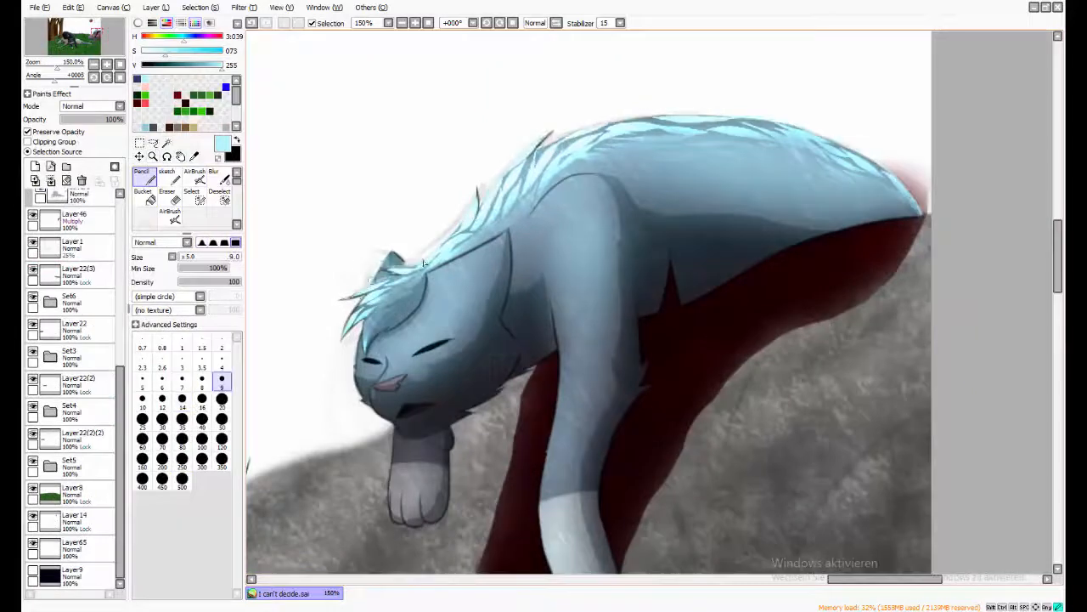
{"action": "left_click", "coordinate": [239, 6]}
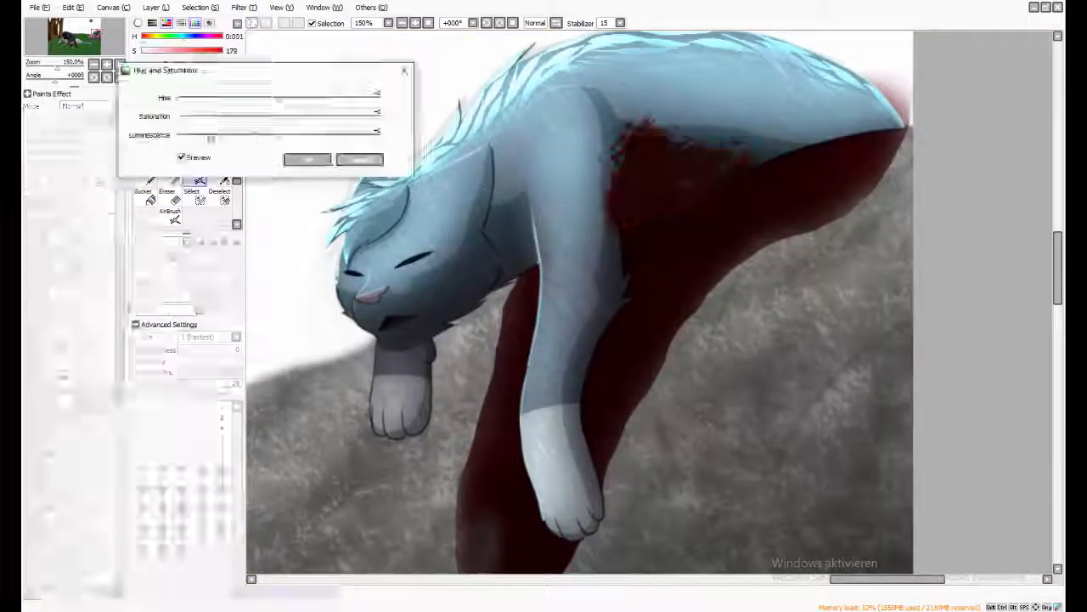